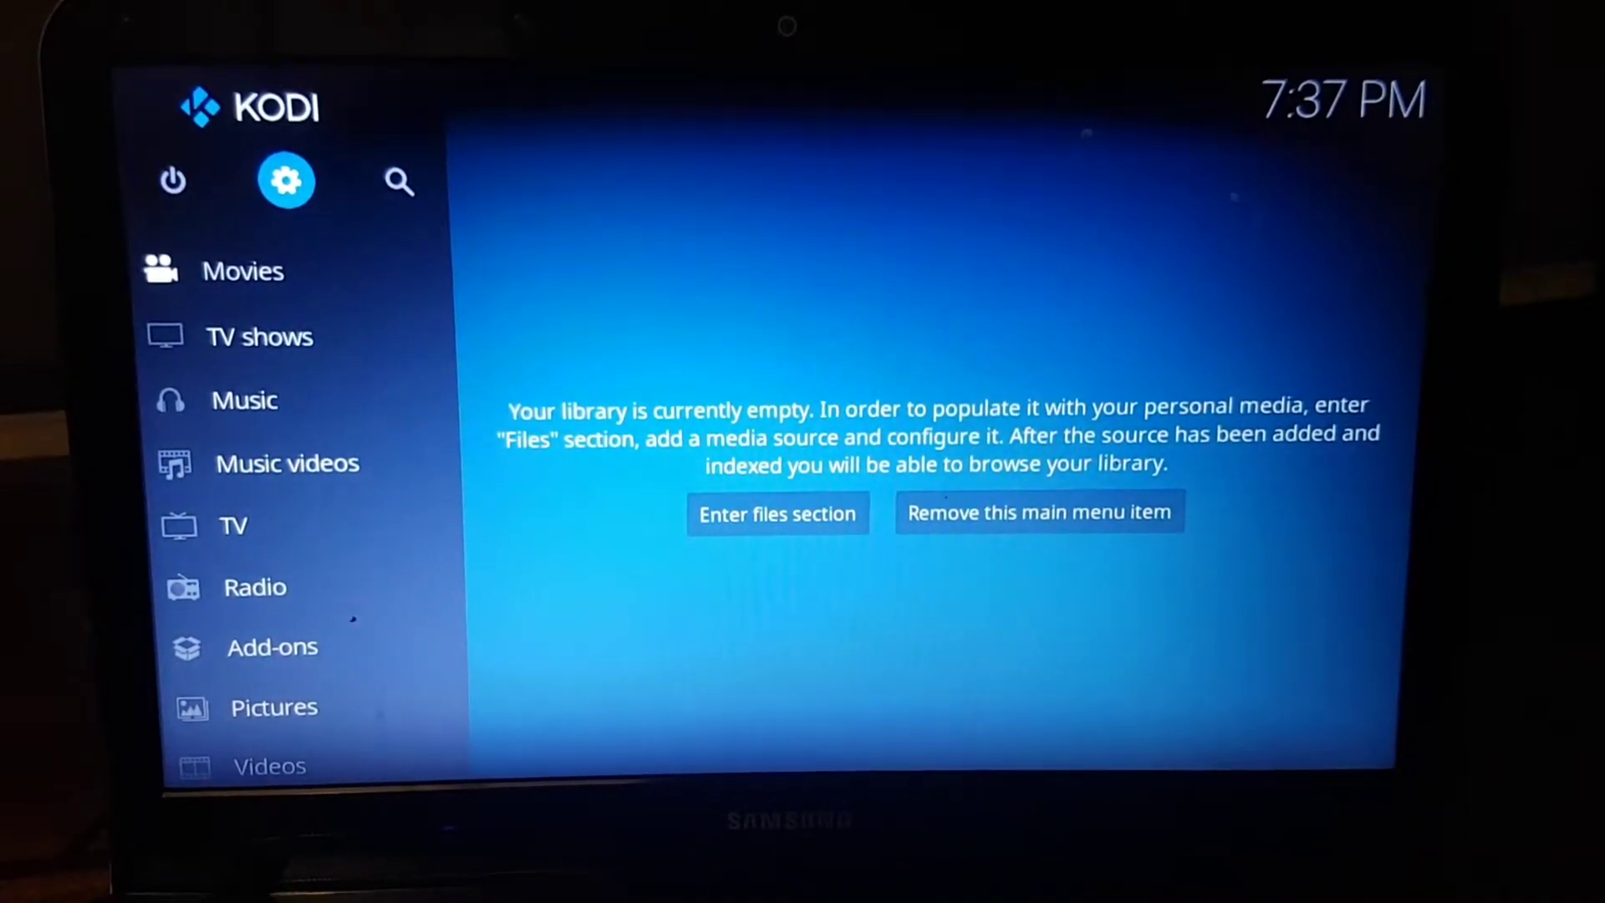
# Reach the Interface > Skin selection listing Durexonfluence, Estouchy and Estuary
pyautogui.click(288, 180)
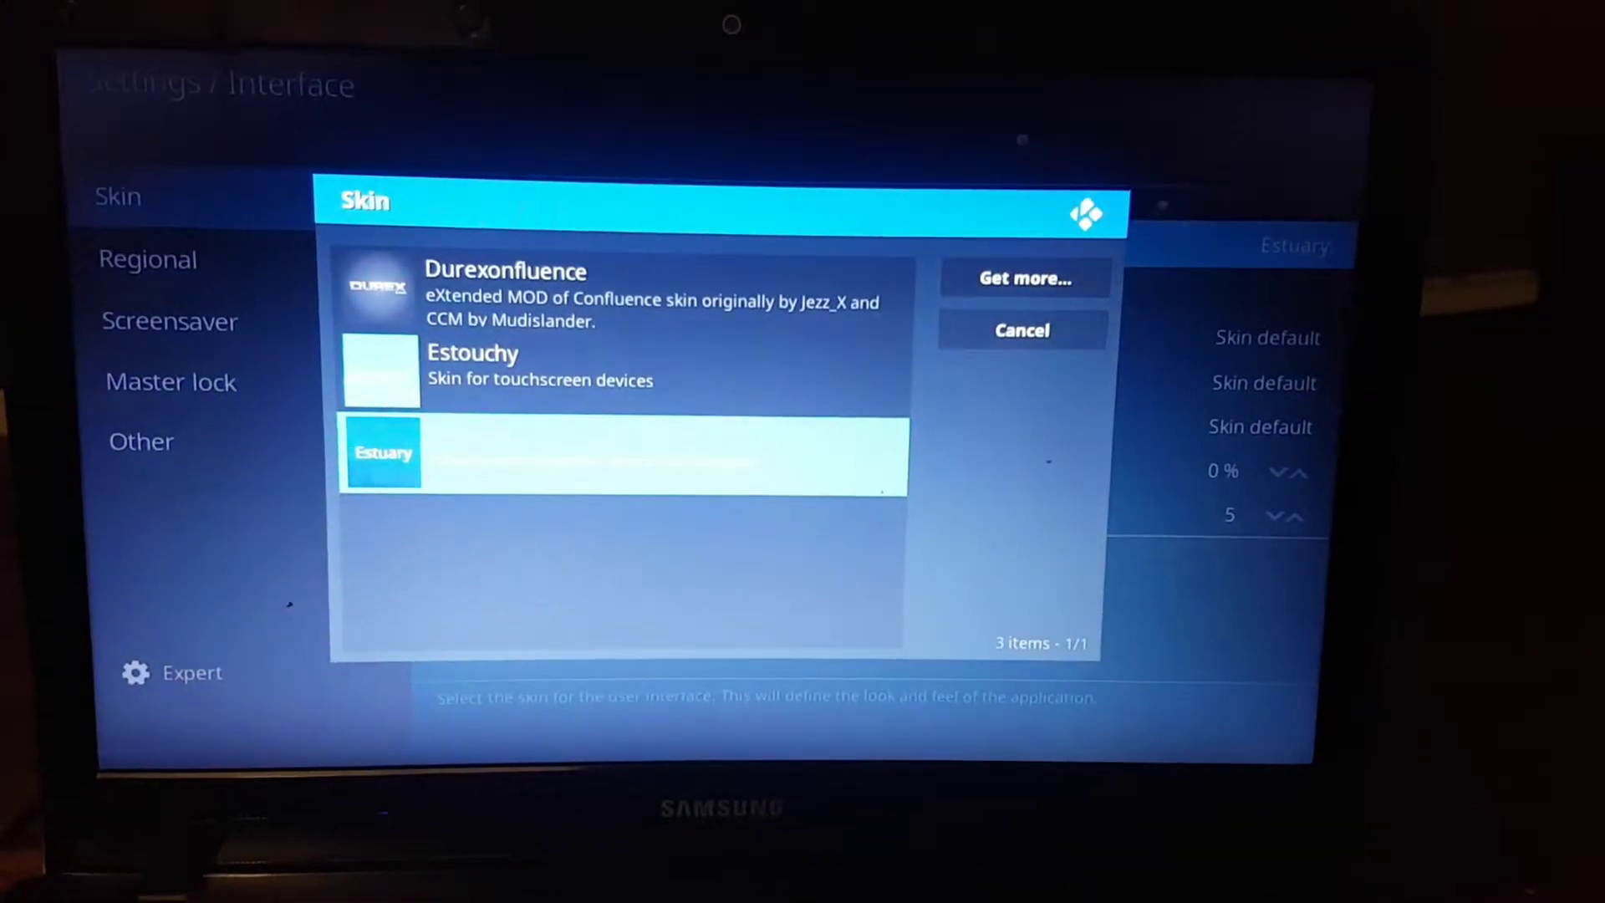
# Select Durexonfluence from the skin list and apply it
pyautogui.press('Up')
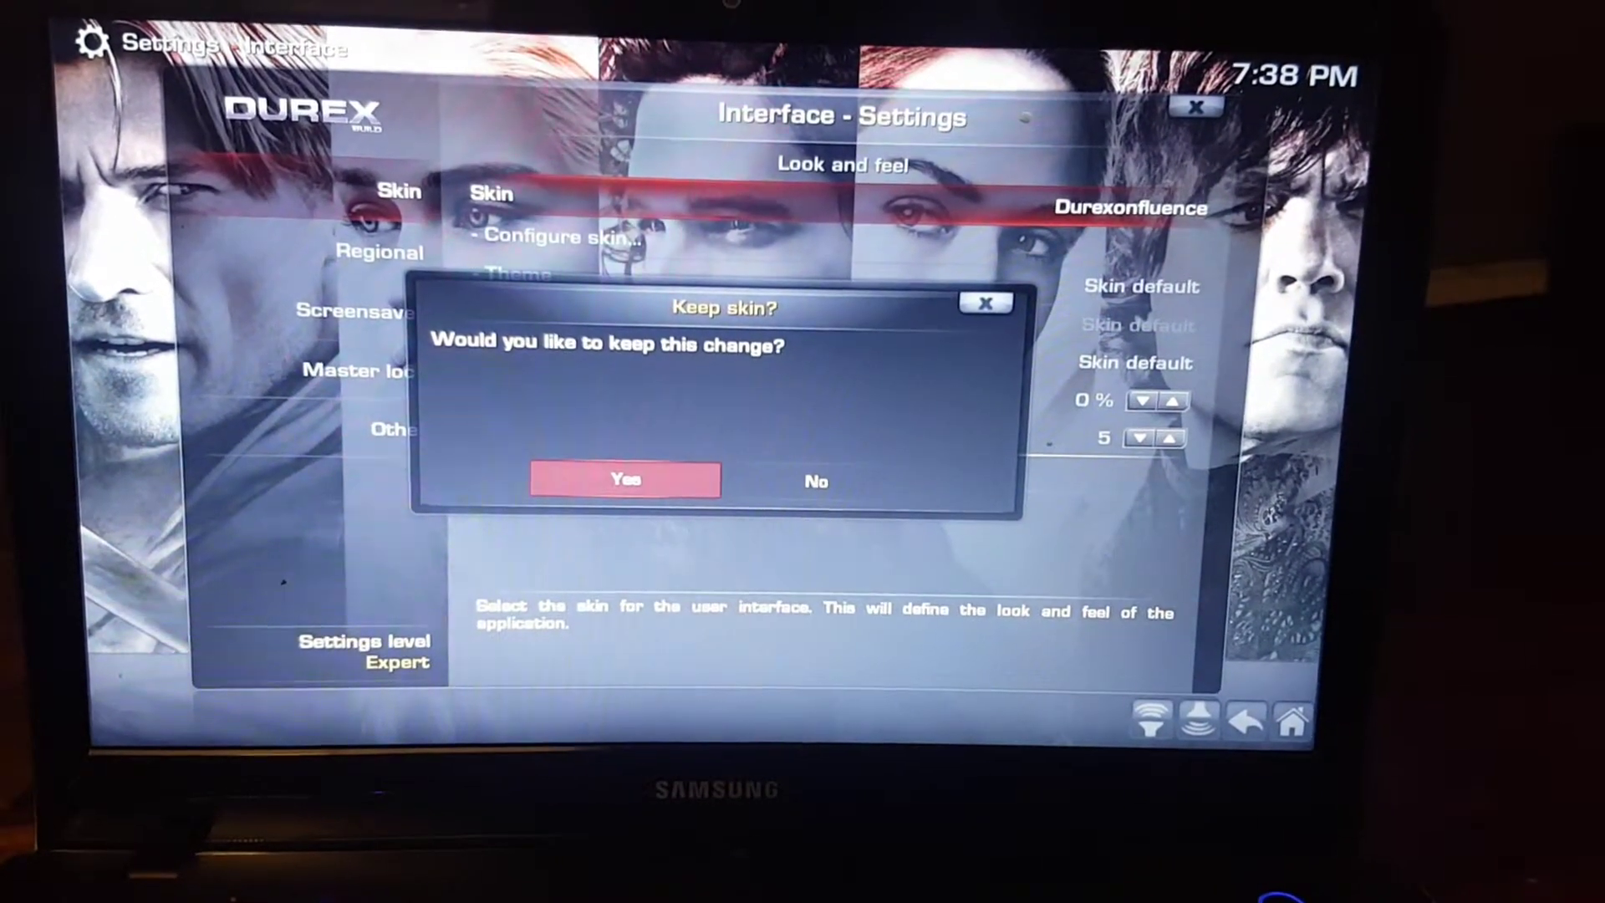
# Answer Yes to the 'Keep skin?' prompt so Durexonfluence stays active
pyautogui.click(625, 480)
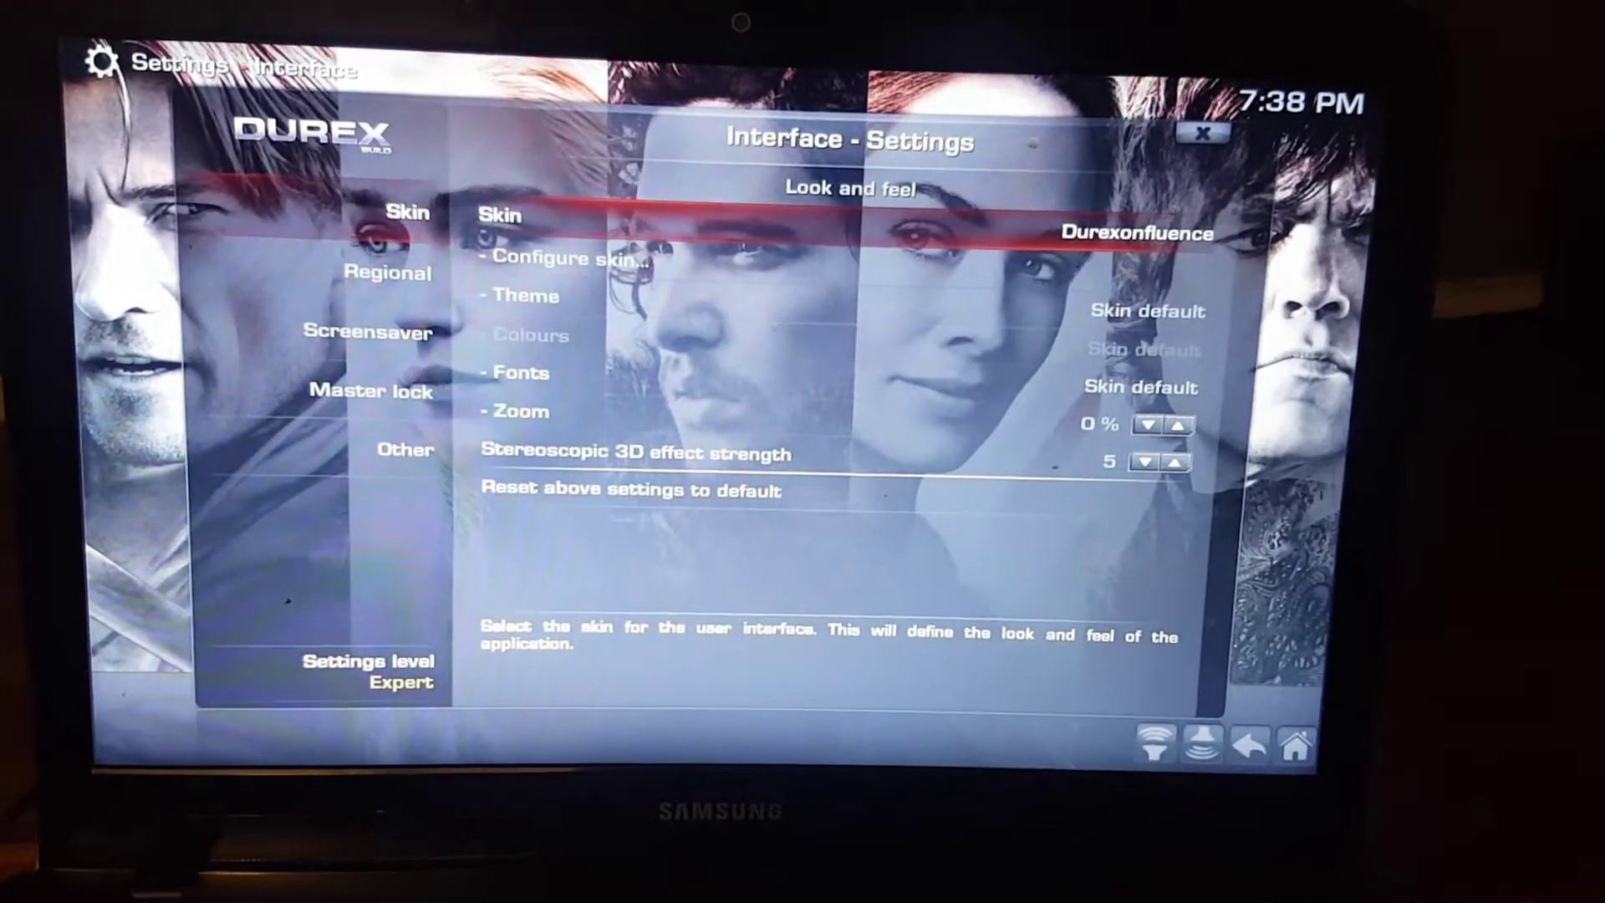